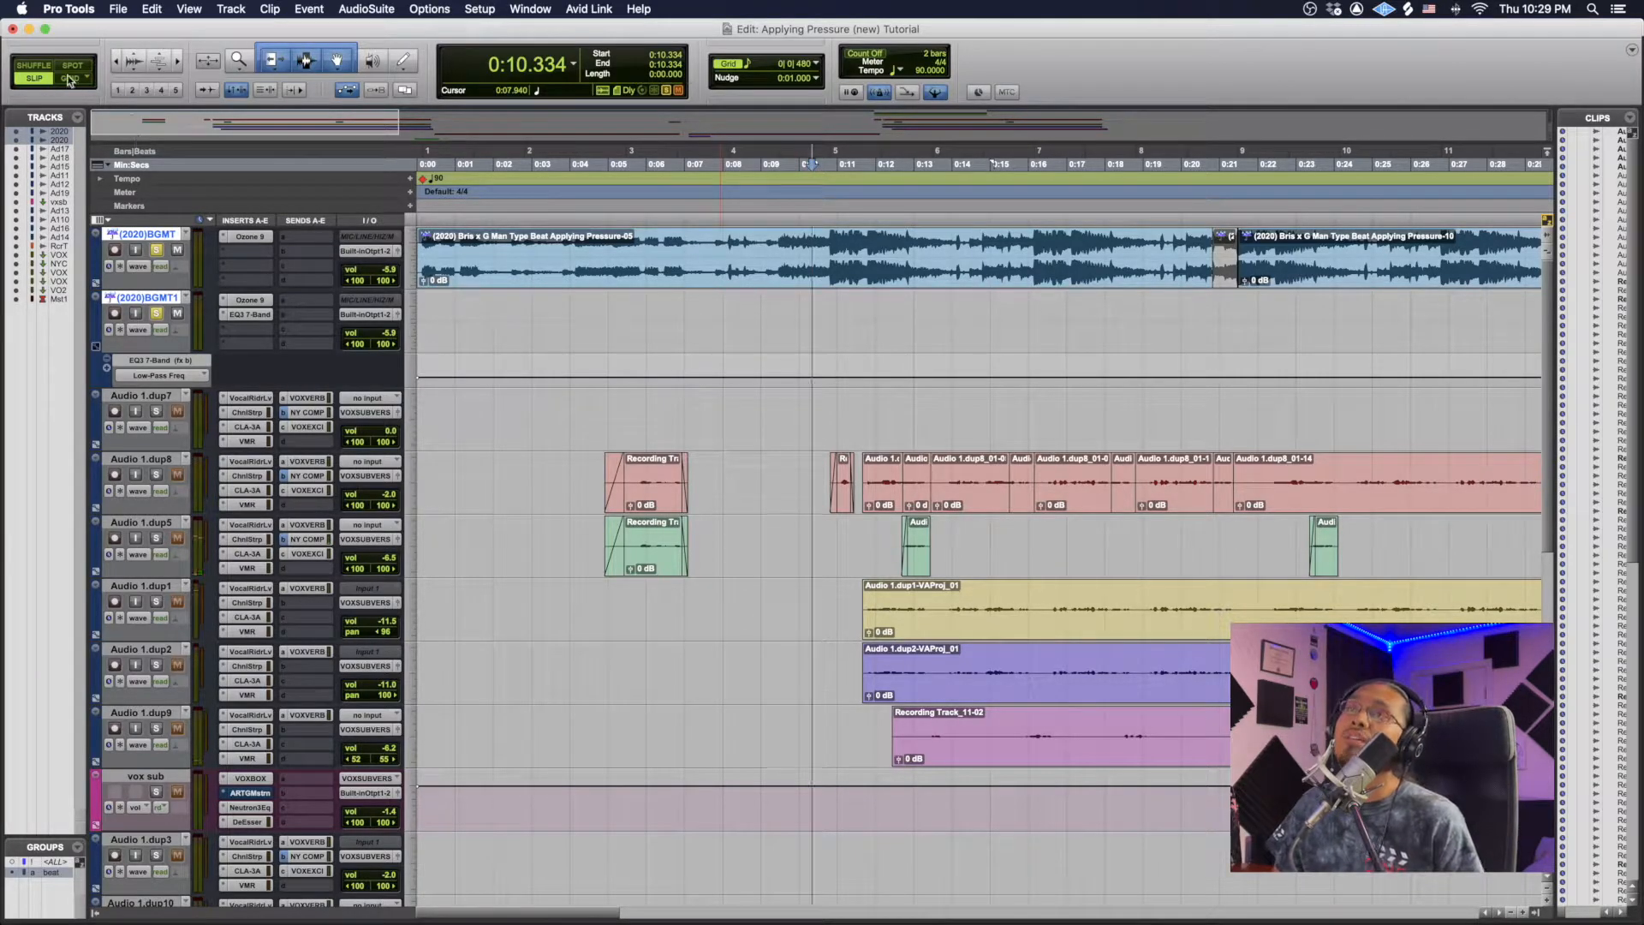
Switch the edit mode to Grid, try Shuffle briefly, then return to Grid.
{"action": "left_click", "coordinate": [71, 78]}
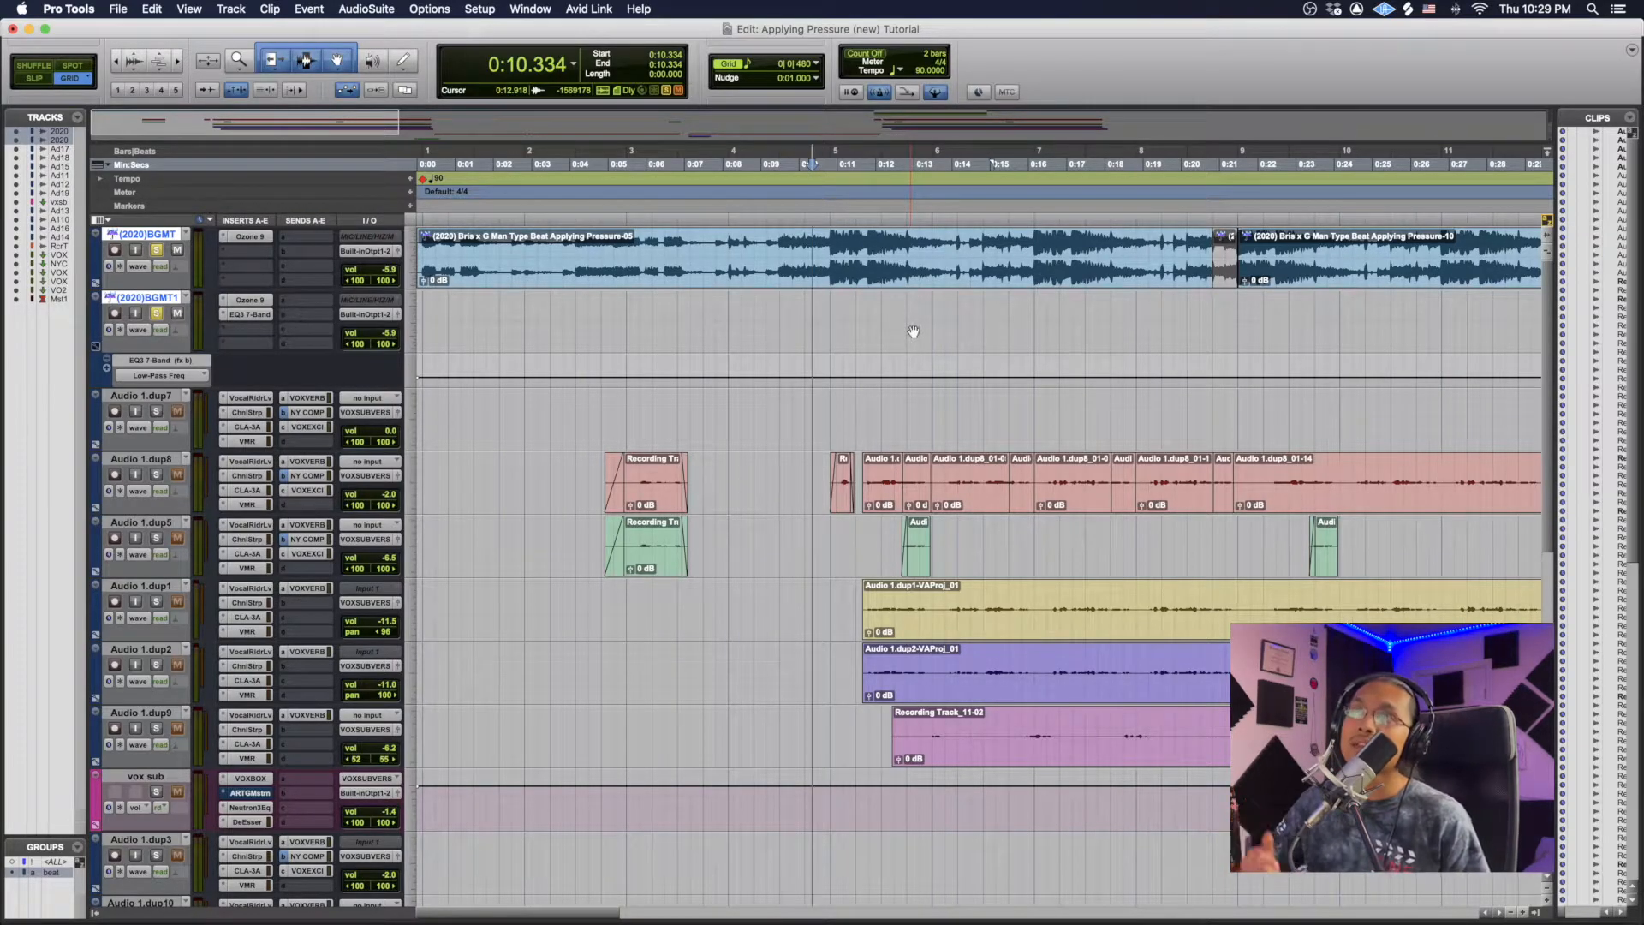
{"action": "left_click", "coordinate": [32, 64]}
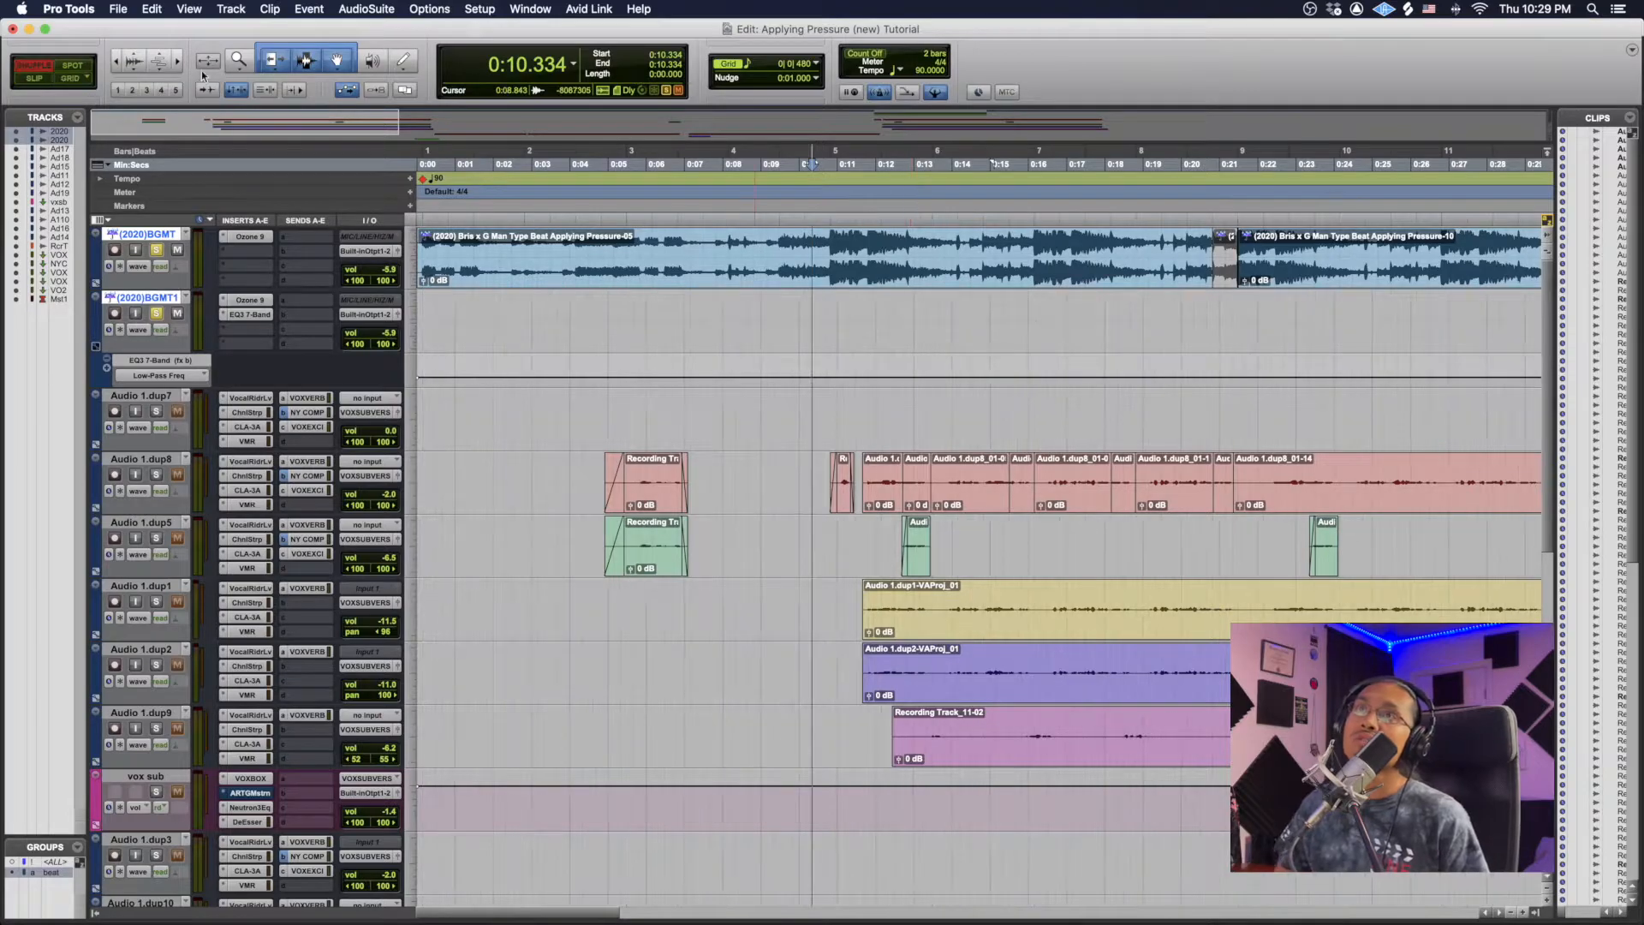
{"action": "left_click", "coordinate": [70, 79]}
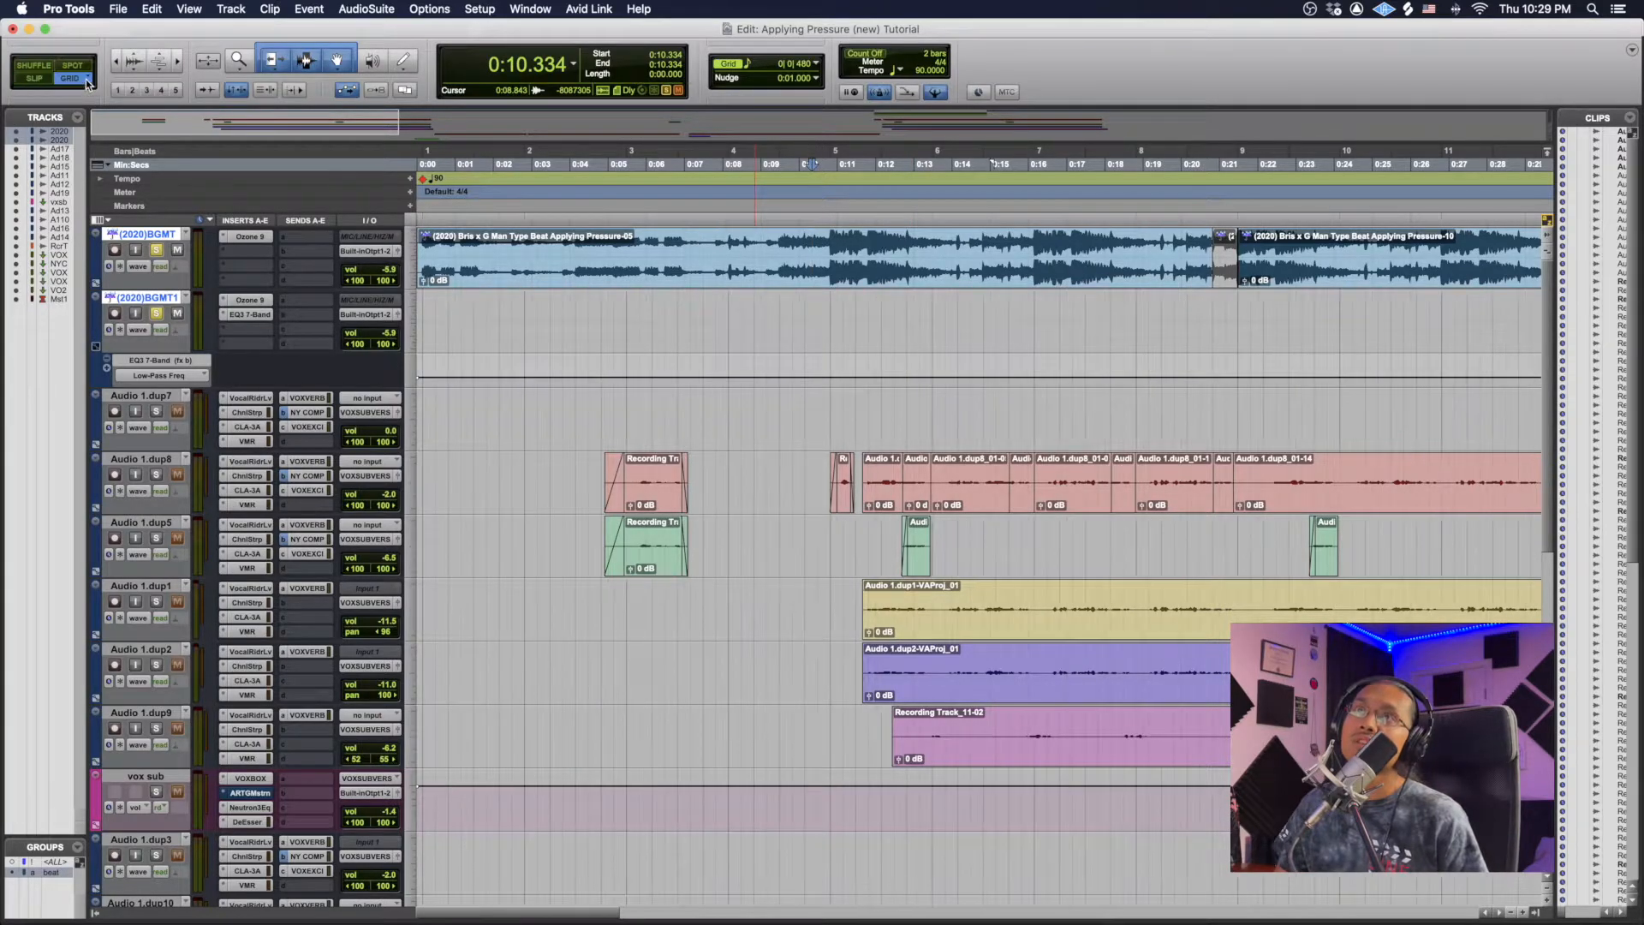